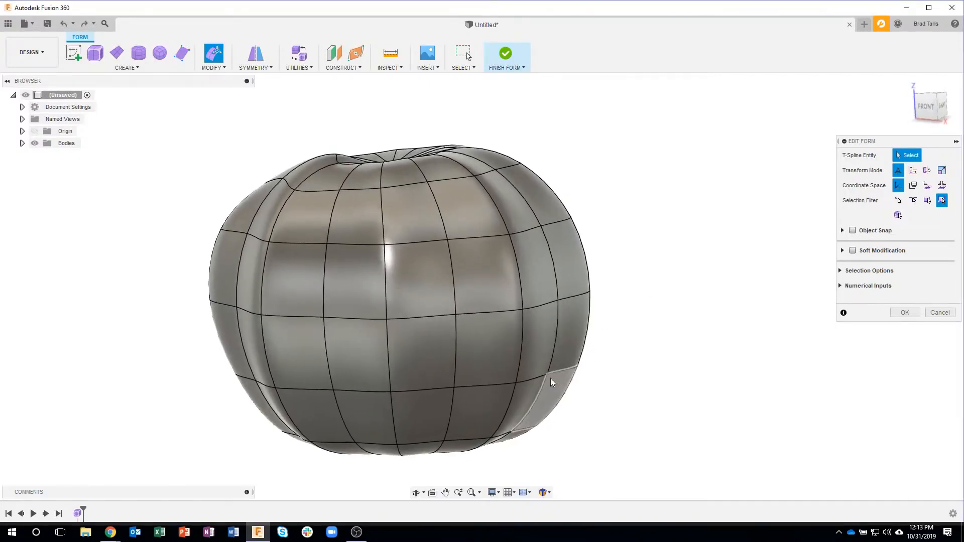
- Test-drag a lower side vertex outward and back, then enable Soft Modification at 5.00 in
left_click(577, 375)
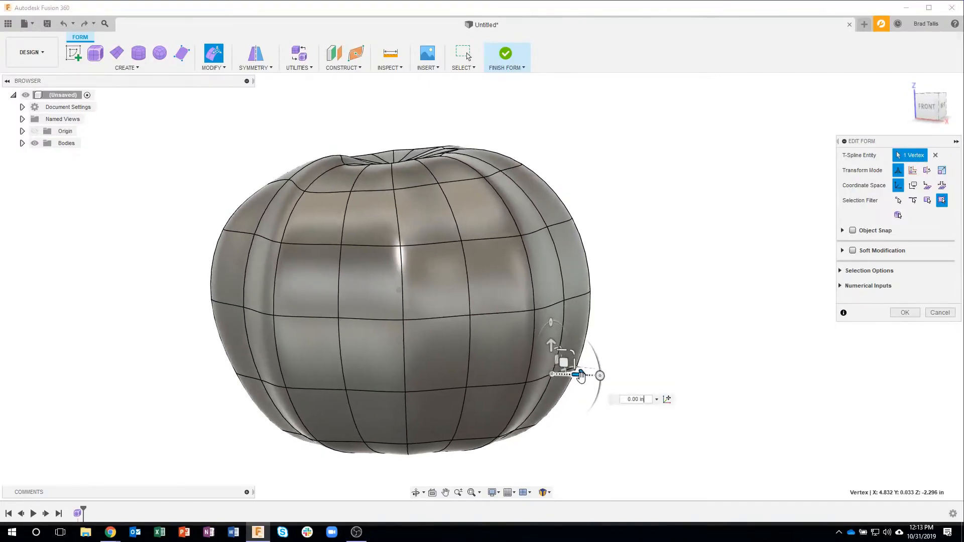
left_click_drag(575, 375, 594, 375)
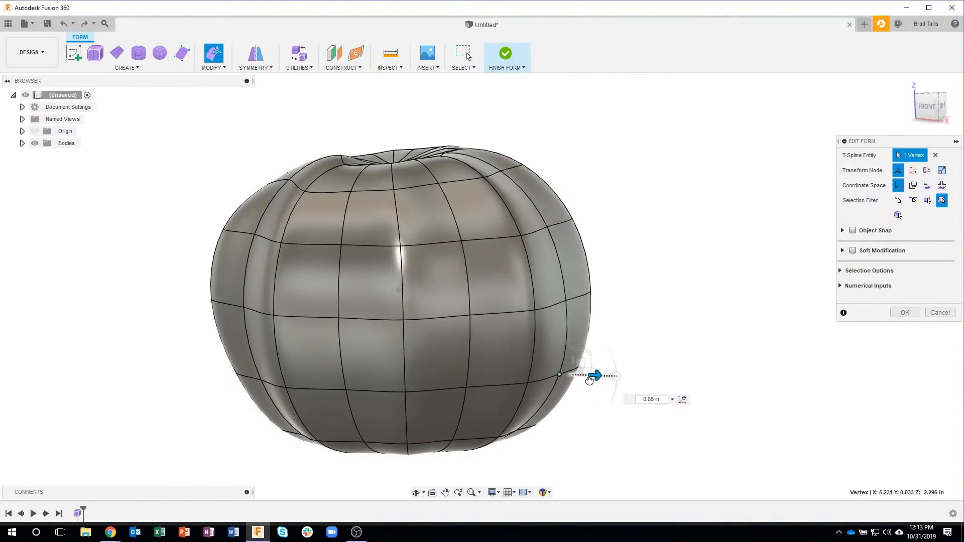
left_click_drag(593, 375, 582, 375)
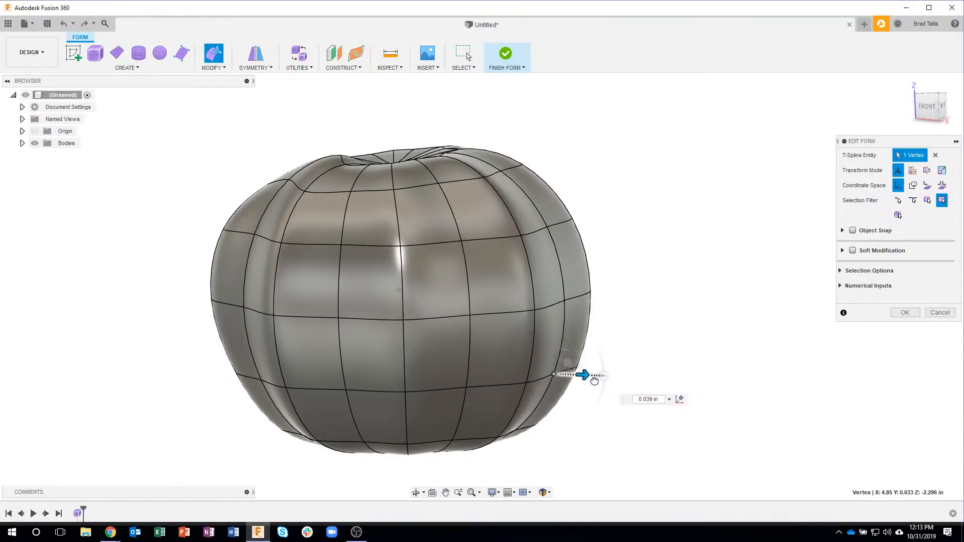
left_click_drag(581, 375, 602, 375)
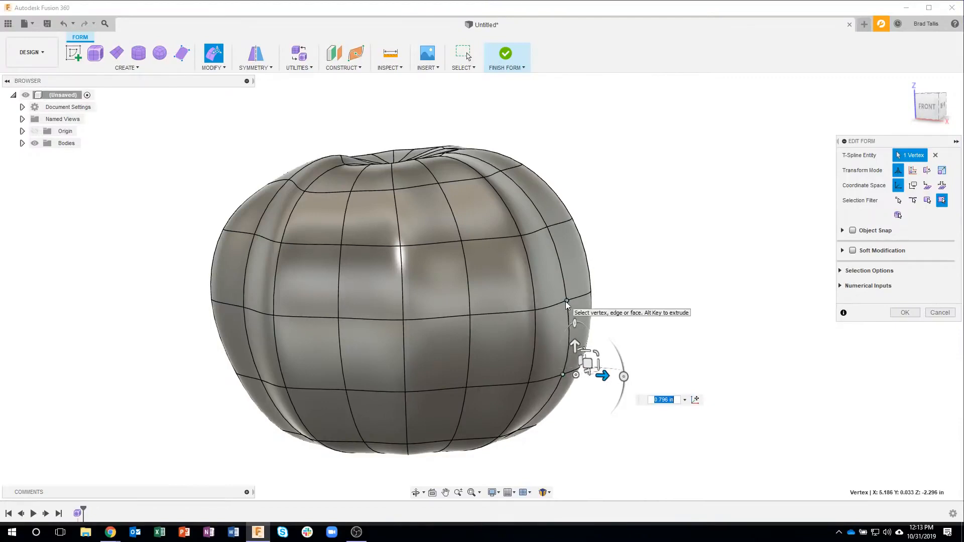
left_click_drag(602, 375, 636, 376)
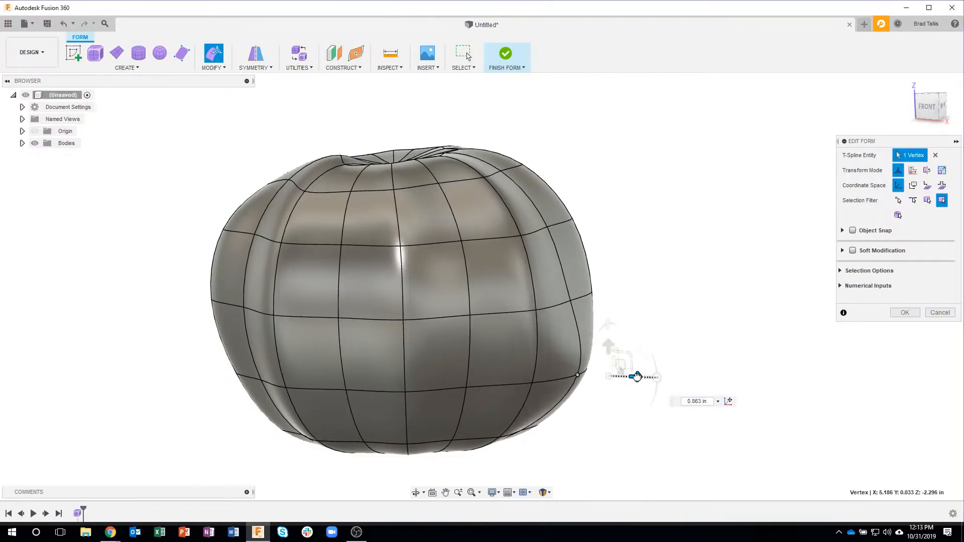
left_click_drag(631, 376, 729, 379)
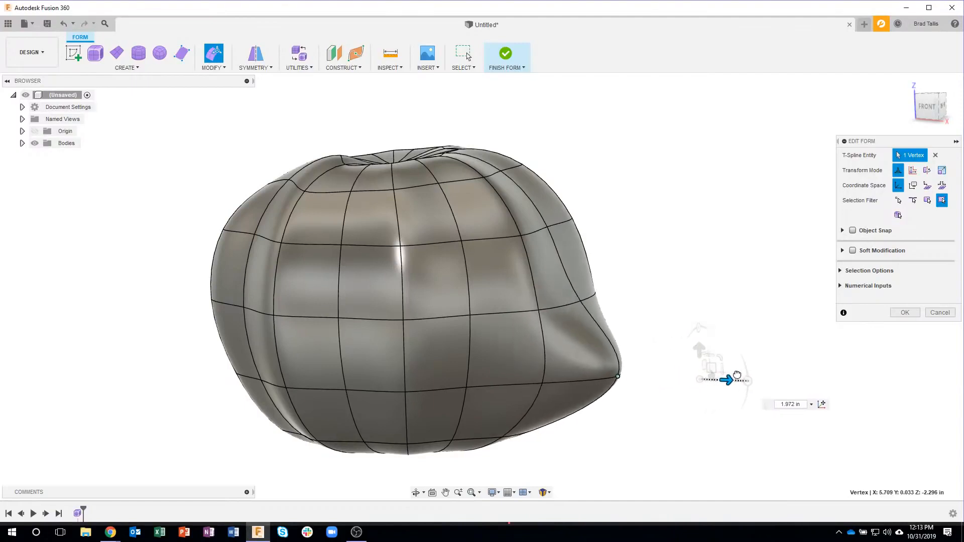
left_click_drag(729, 380, 679, 379)
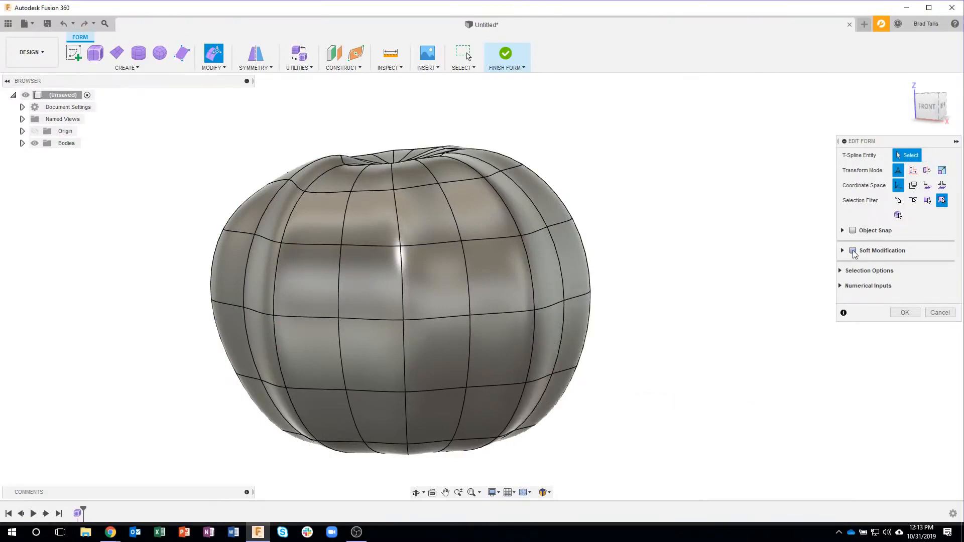
left_click(853, 250)
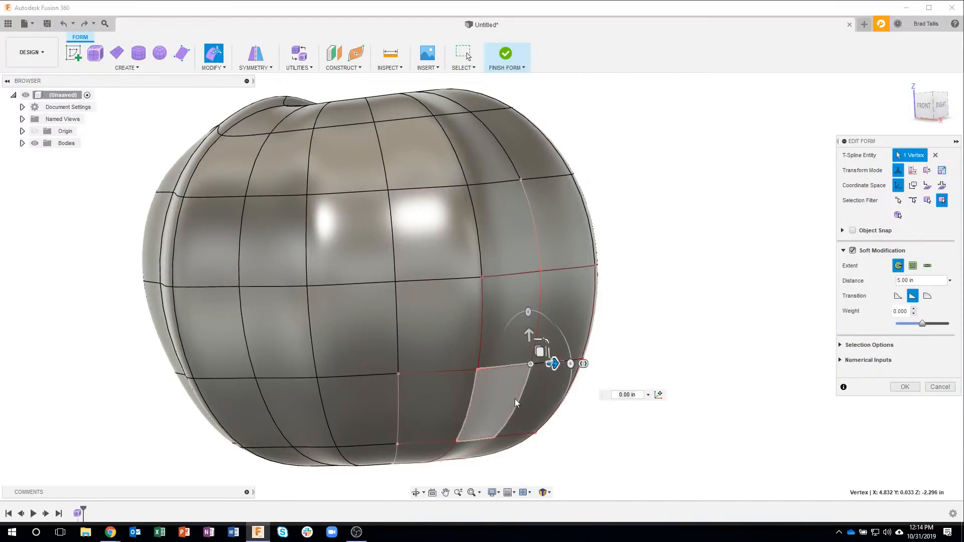
mouse_move(515, 369)
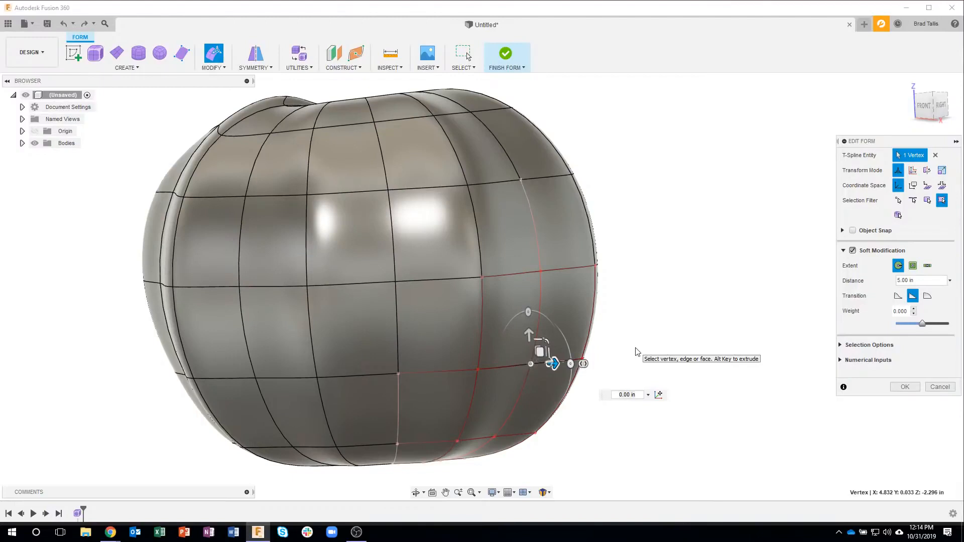
mouse_move(841, 283)
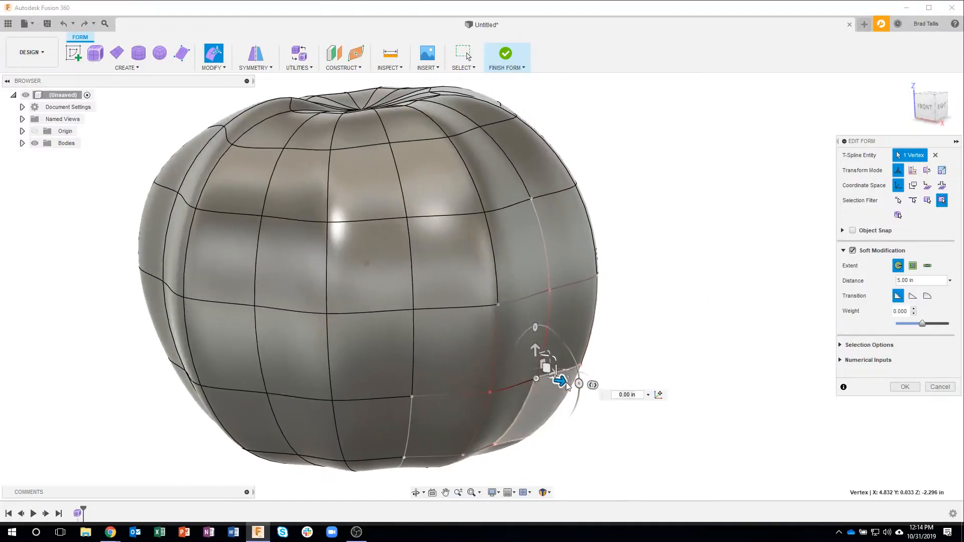
left_click_drag(559, 381, 571, 381)
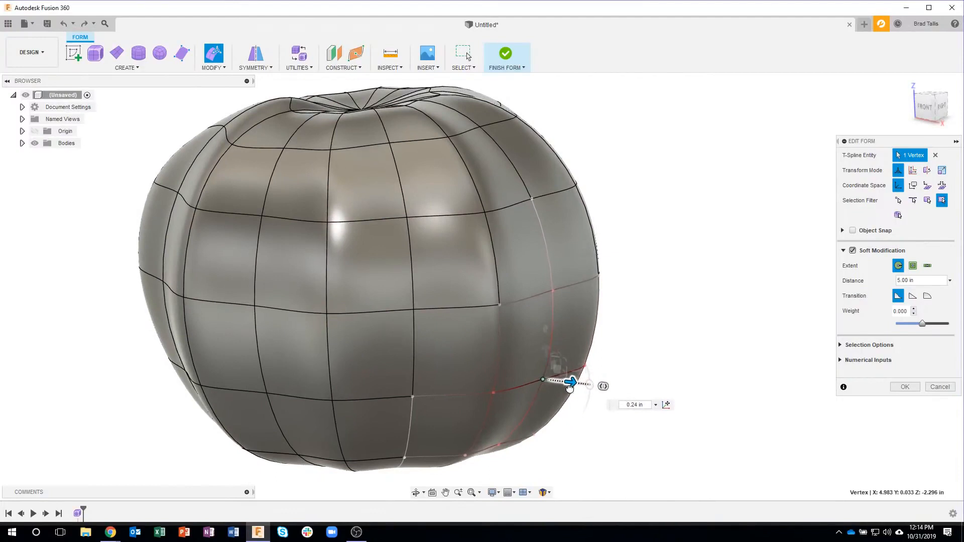
left_click_drag(568, 381, 611, 387)
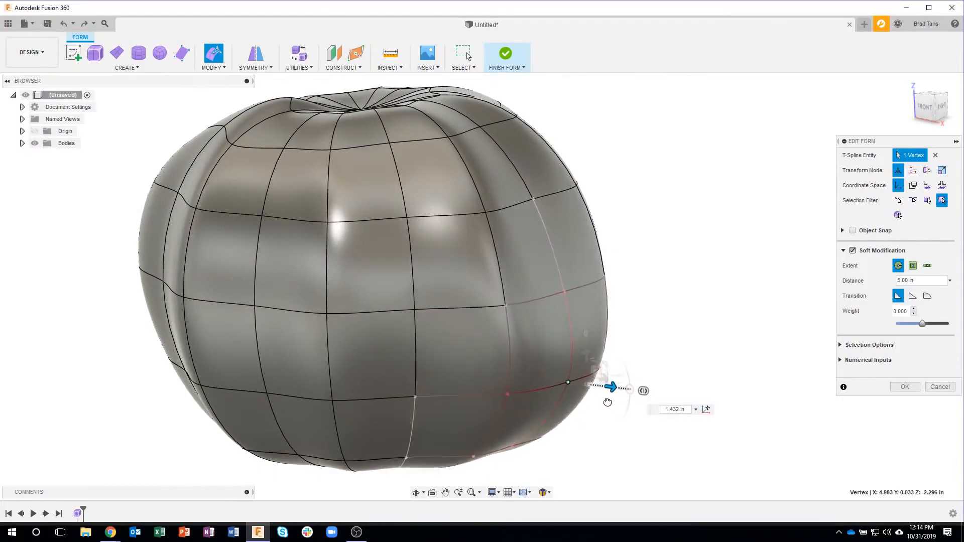
left_click_drag(611, 387, 562, 383)
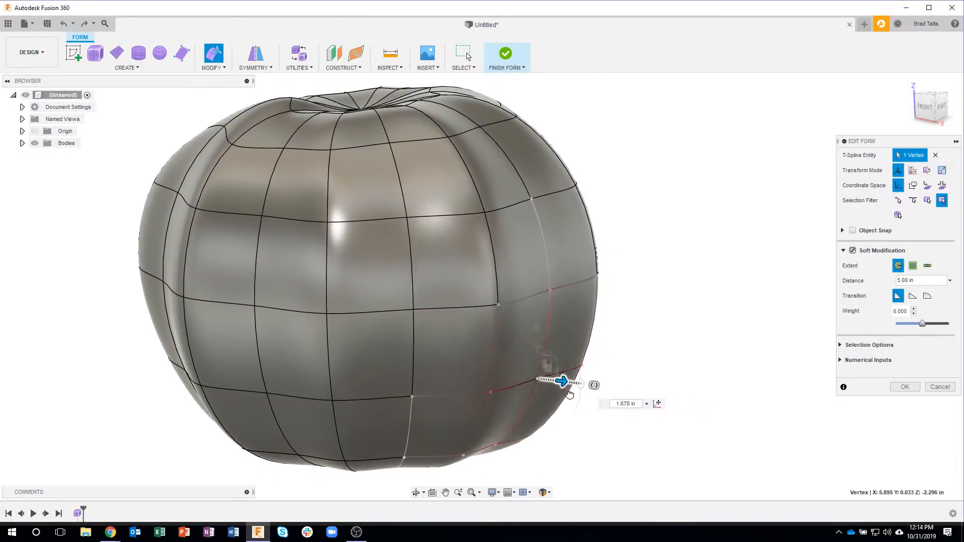
left_click_drag(562, 381, 583, 384)
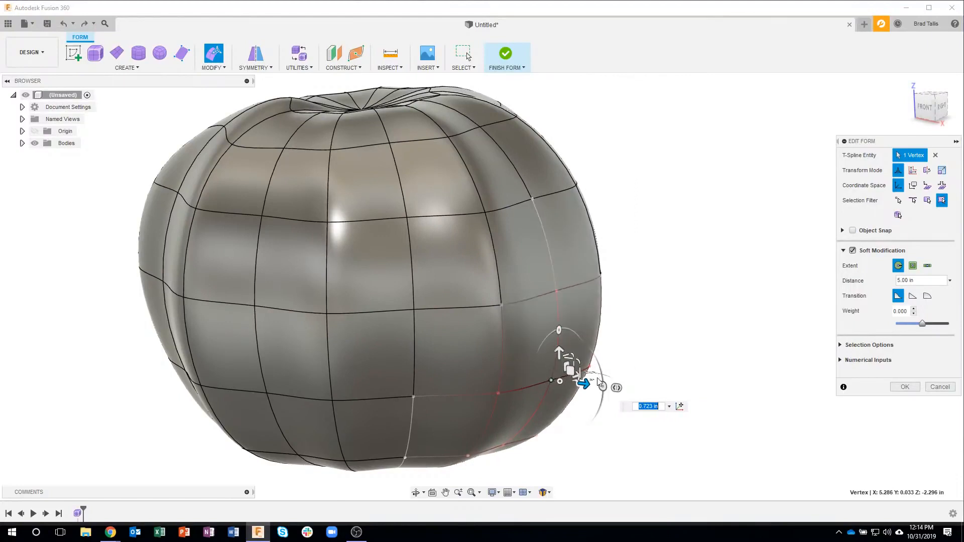
left_click_drag(582, 383, 602, 389)
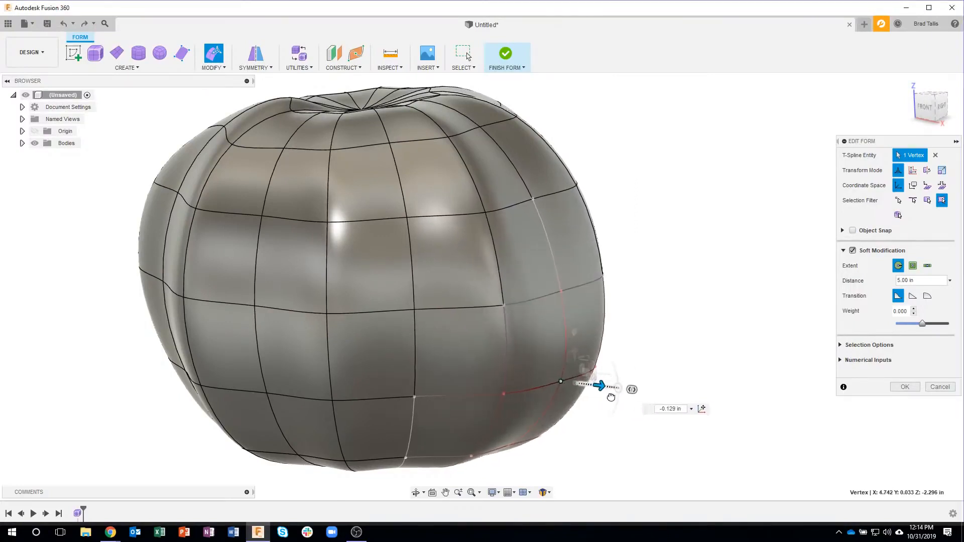
left_click_drag(599, 385, 643, 392)
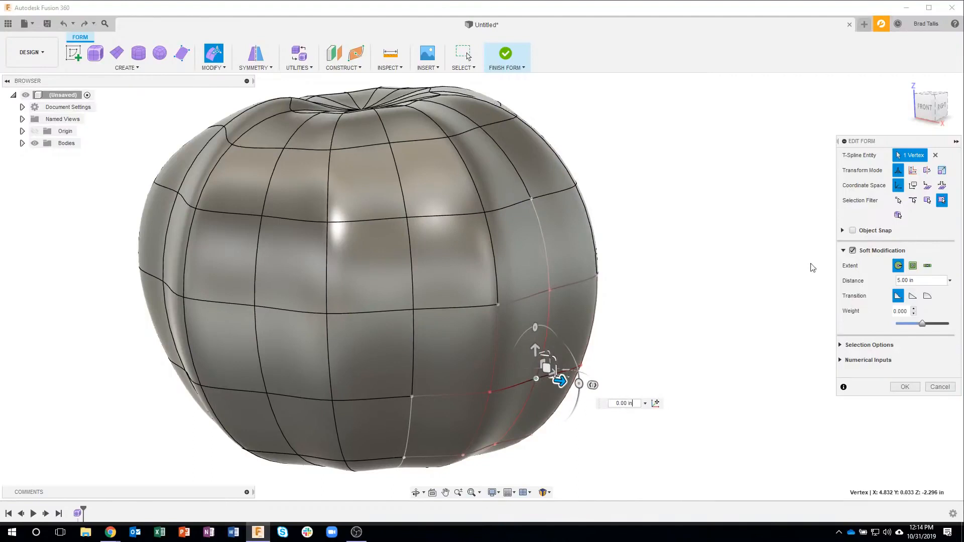
mouse_move(865, 245)
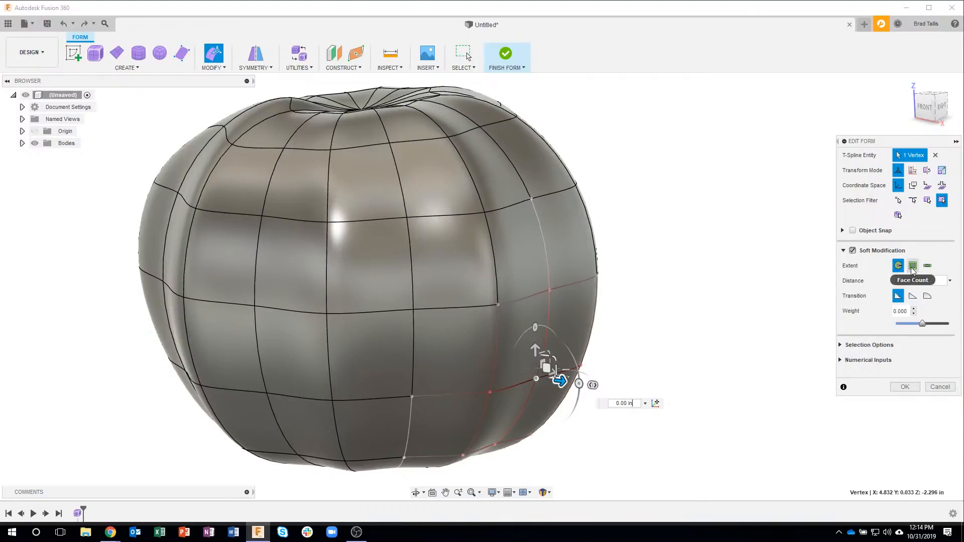
mouse_move(927, 265)
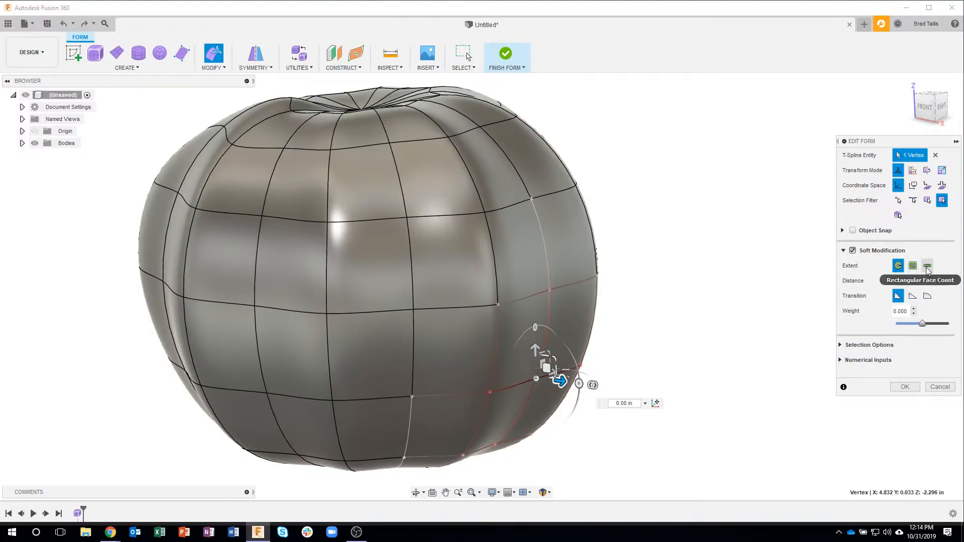
- Switch the Soft Modification extent to Face Count and enter a count of 3
left_click(912, 266)
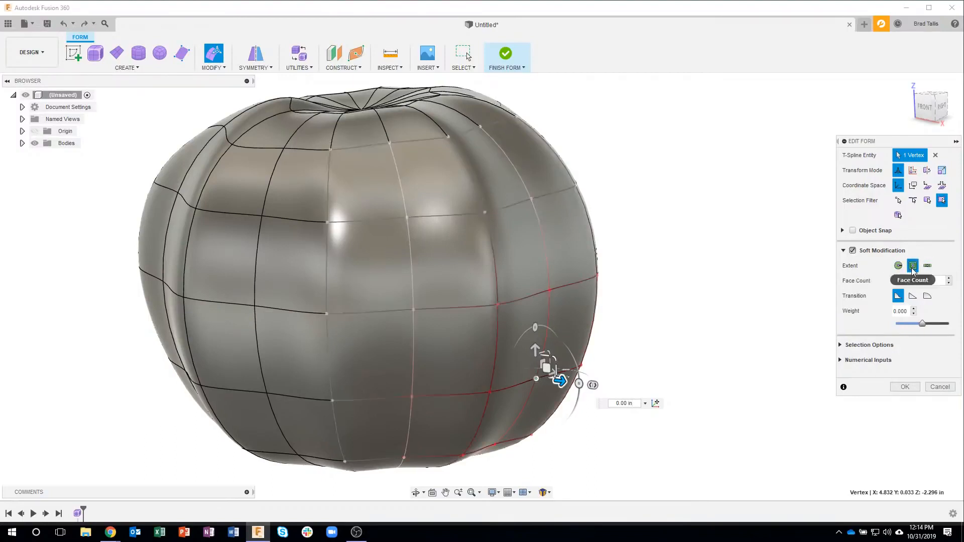
left_click(922, 281)
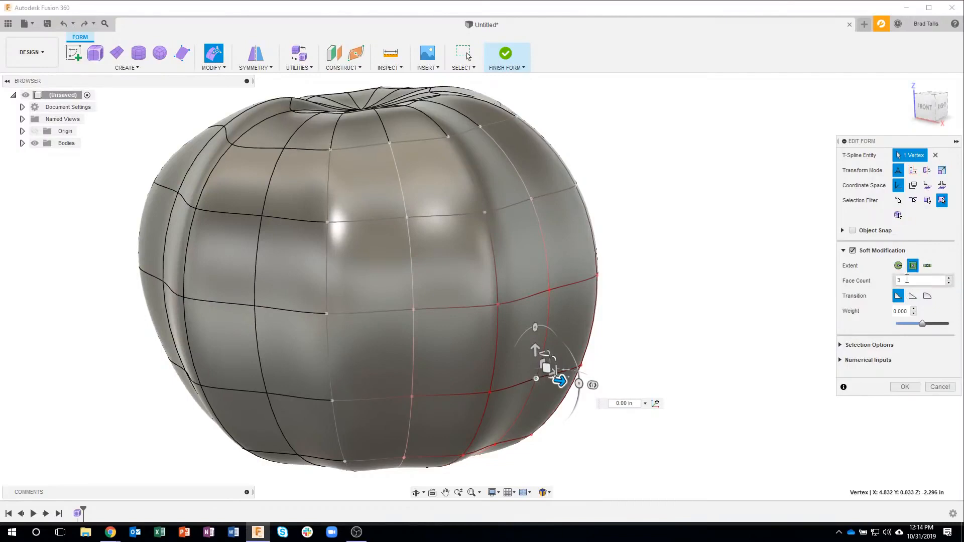
mouse_move(515, 346)
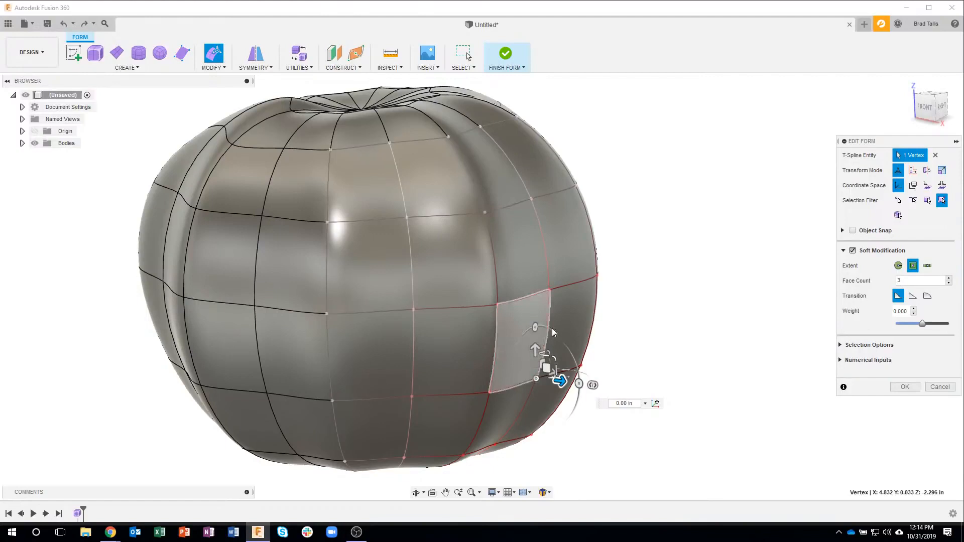
- Drag the lower-side vertex outward, settling the 3-face bulge at about 1.453 in
left_click_drag(559, 381, 572, 381)
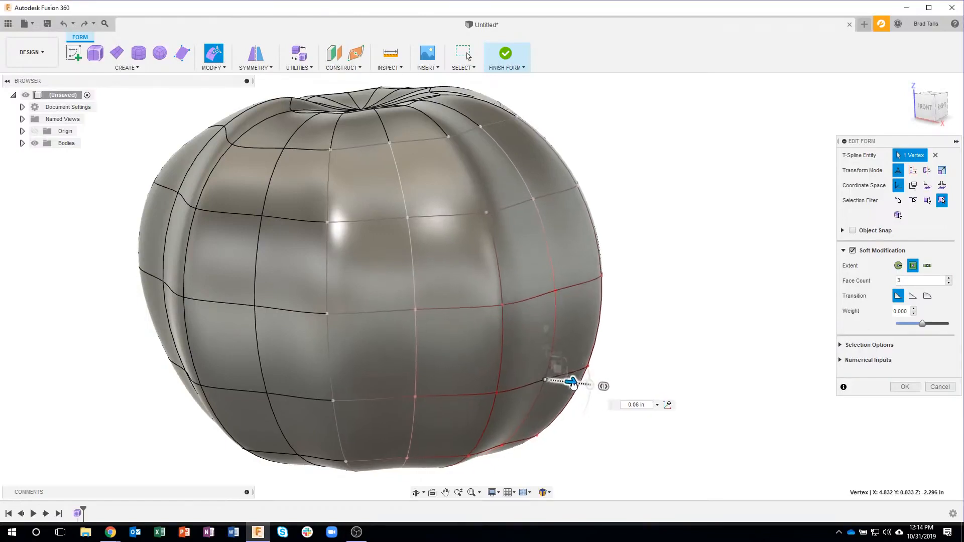
left_click_drag(571, 381, 624, 389)
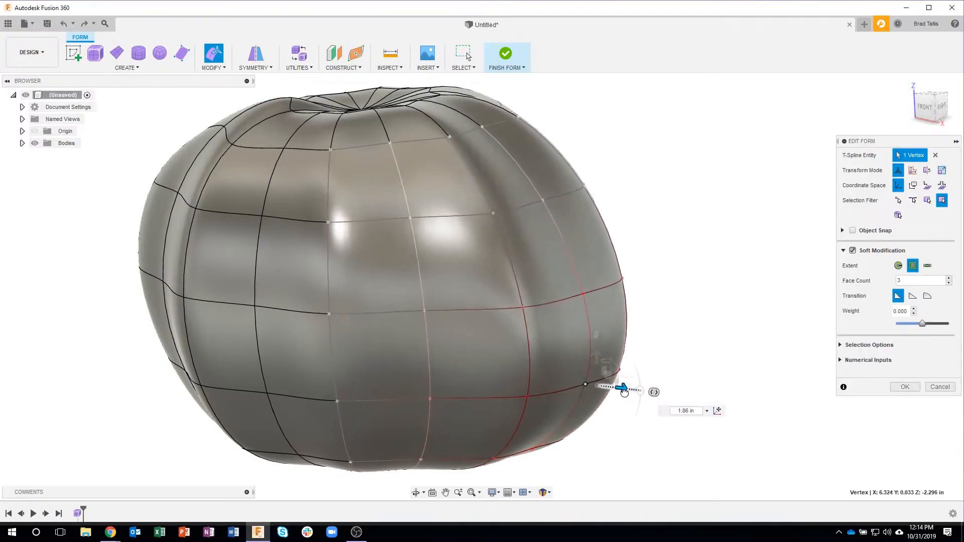
left_click_drag(622, 387, 632, 389)
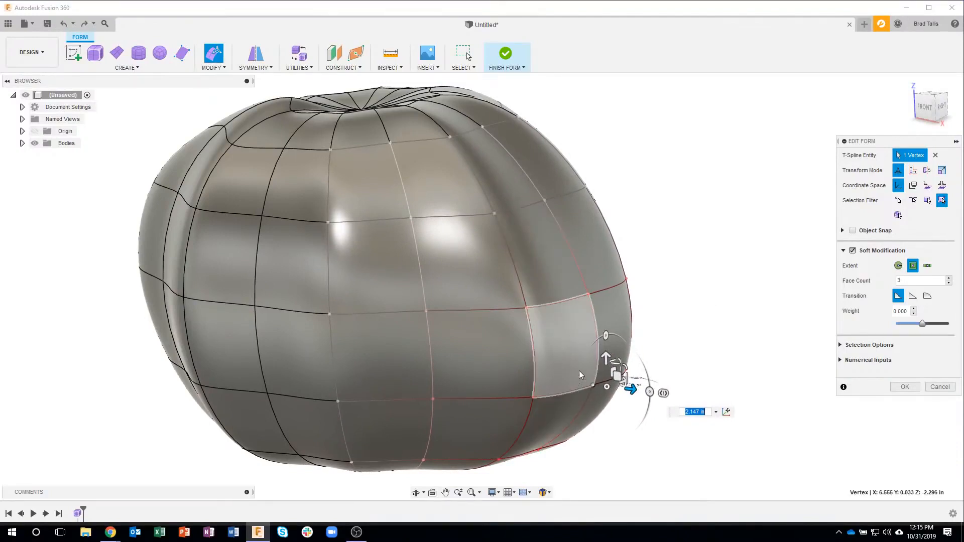
left_click_drag(630, 389, 627, 394)
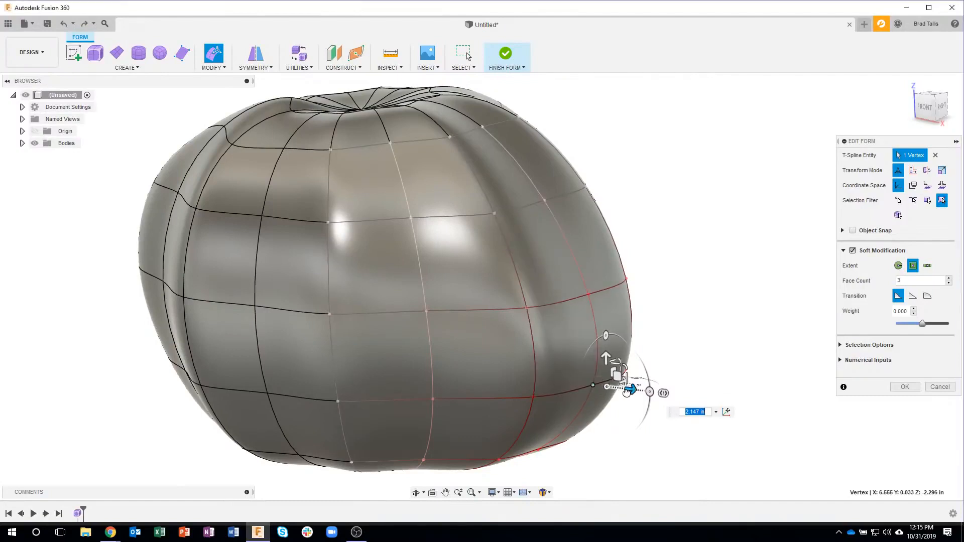
left_click_drag(627, 389, 563, 381)
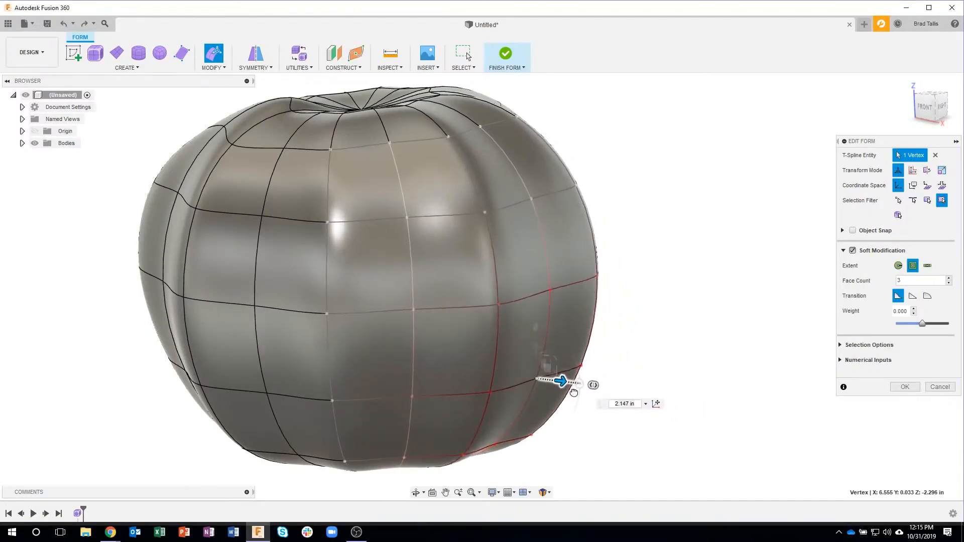
left_click_drag(561, 380, 569, 381)
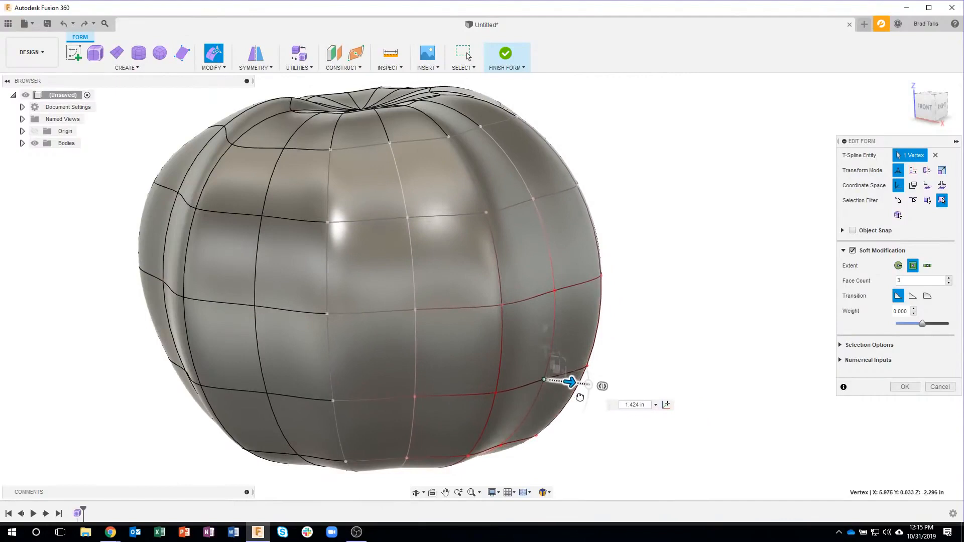
left_click_drag(569, 382, 606, 386)
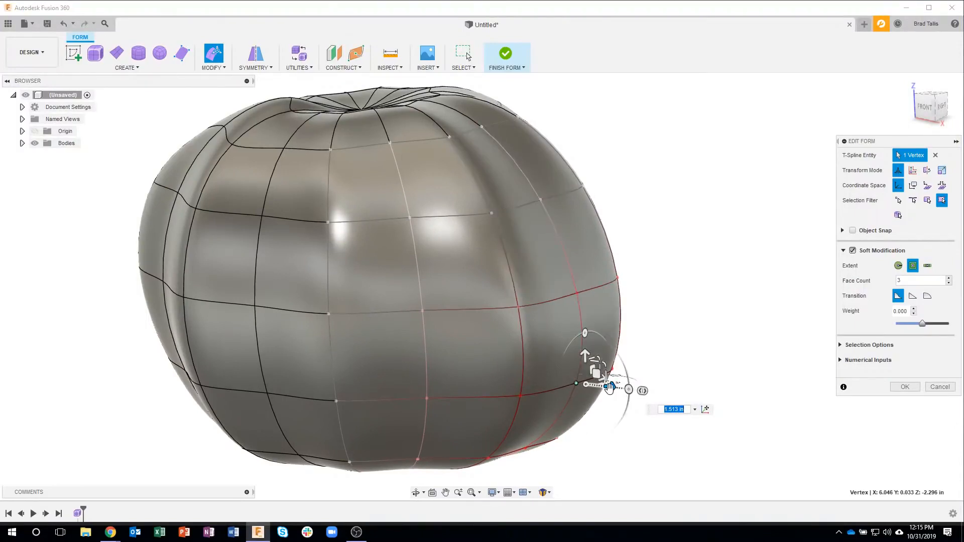
left_click_drag(608, 385, 589, 383)
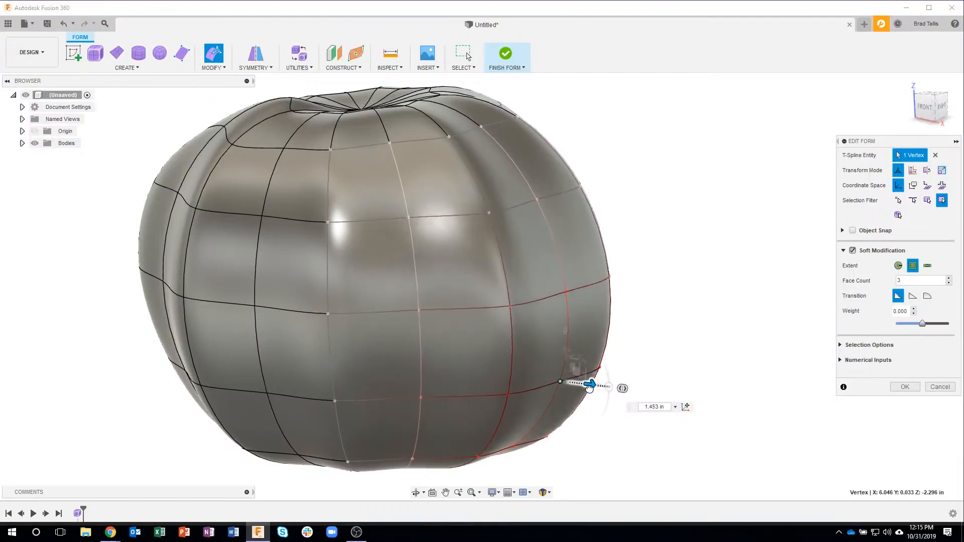
- Switch the soft reach back to Distance and set the distance to 3
left_click(897, 265)
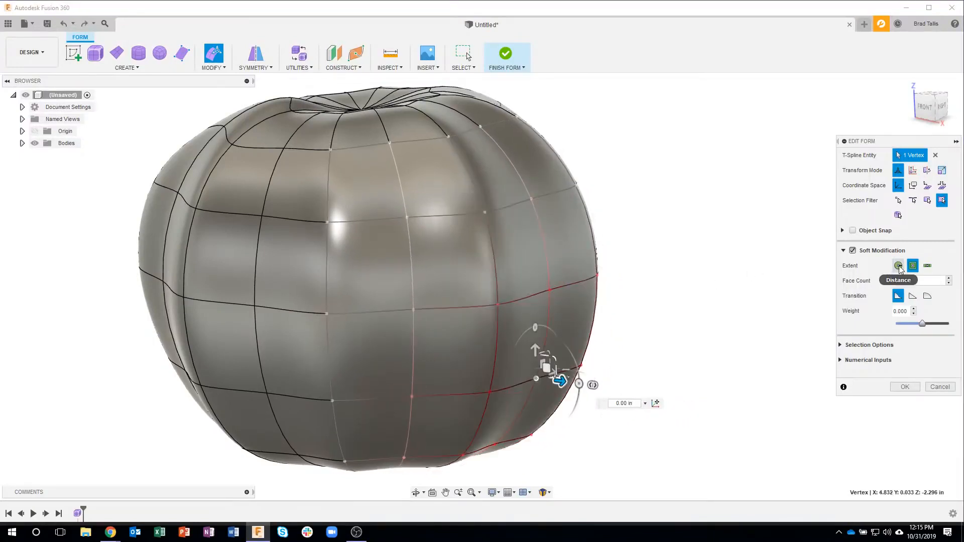
left_click(898, 265)
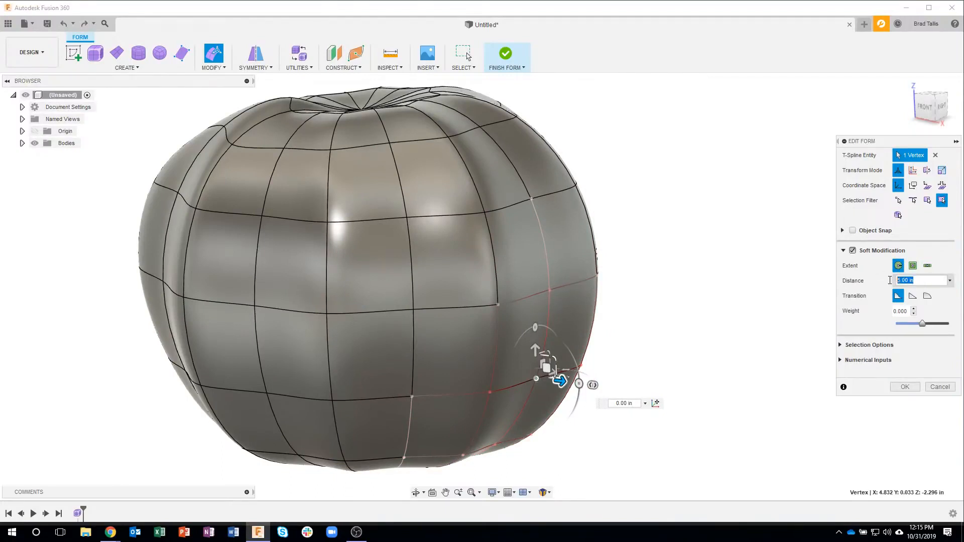
type("1")
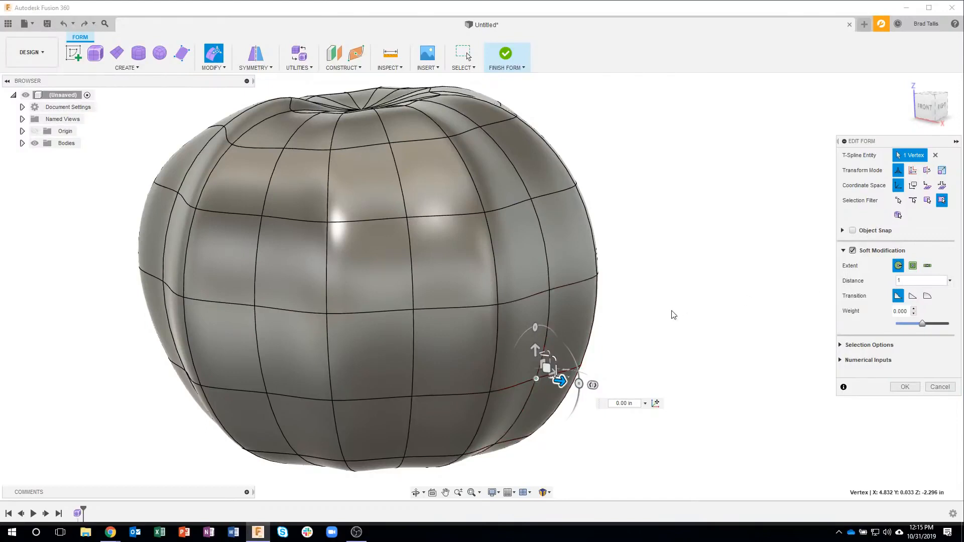
left_click(921, 280)
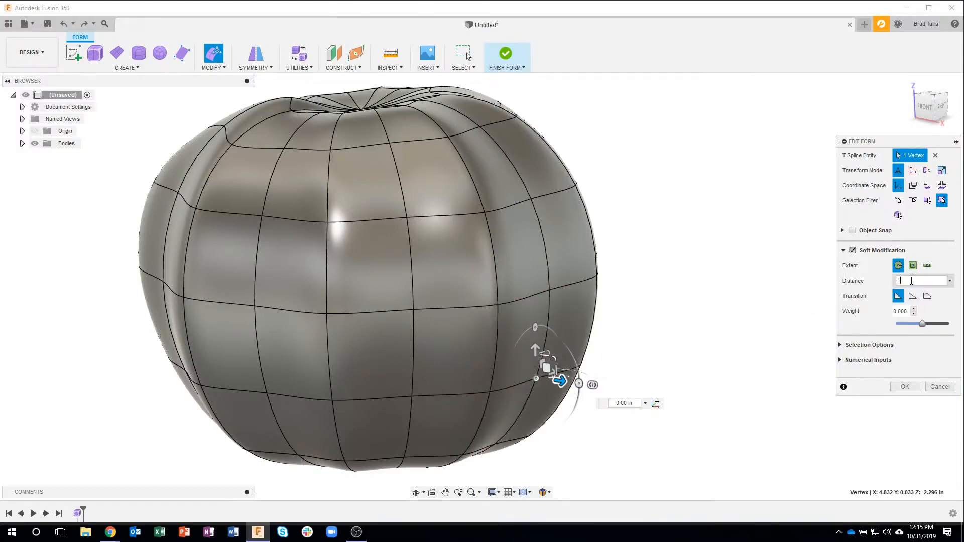
type("2")
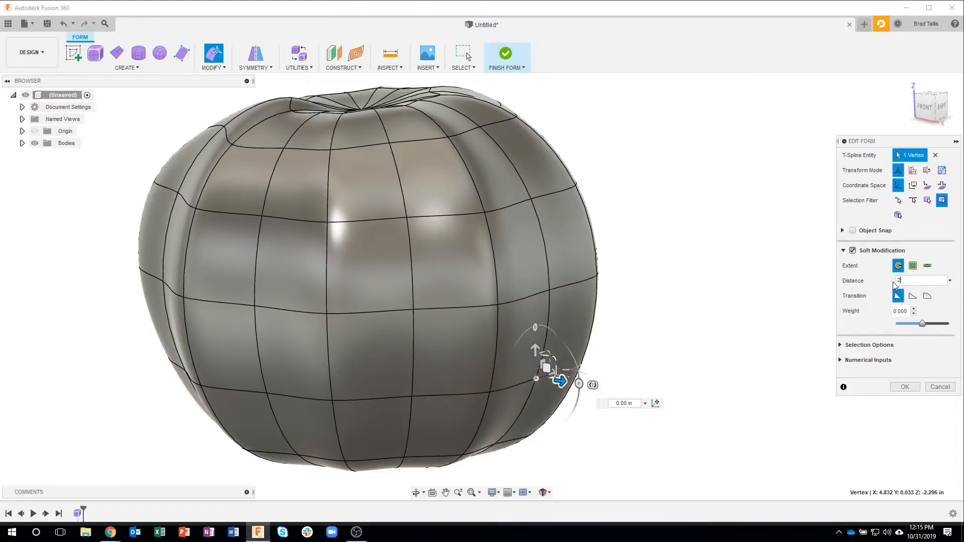
type("3")
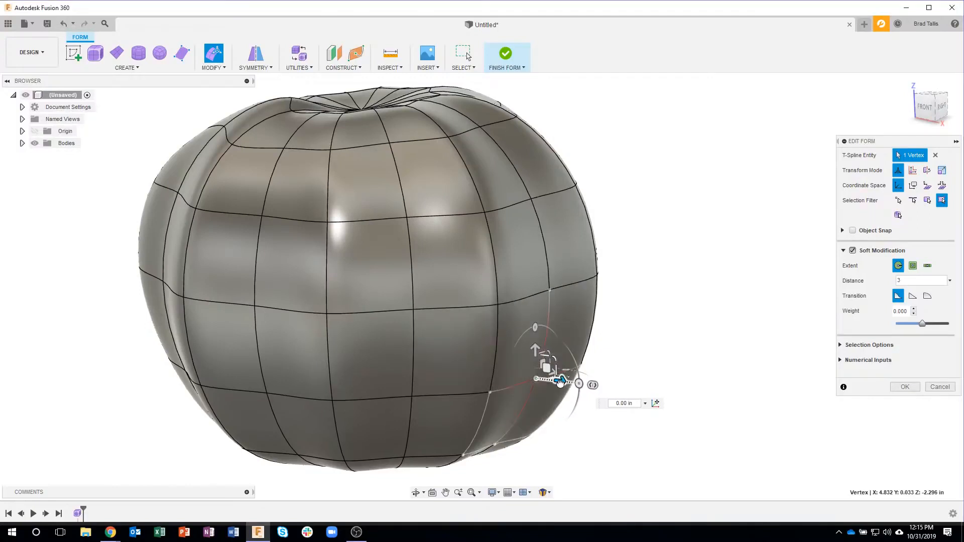
- Pull the vertex far outward into a sharp bulge, then return it to 0
left_click_drag(559, 380, 722, 399)
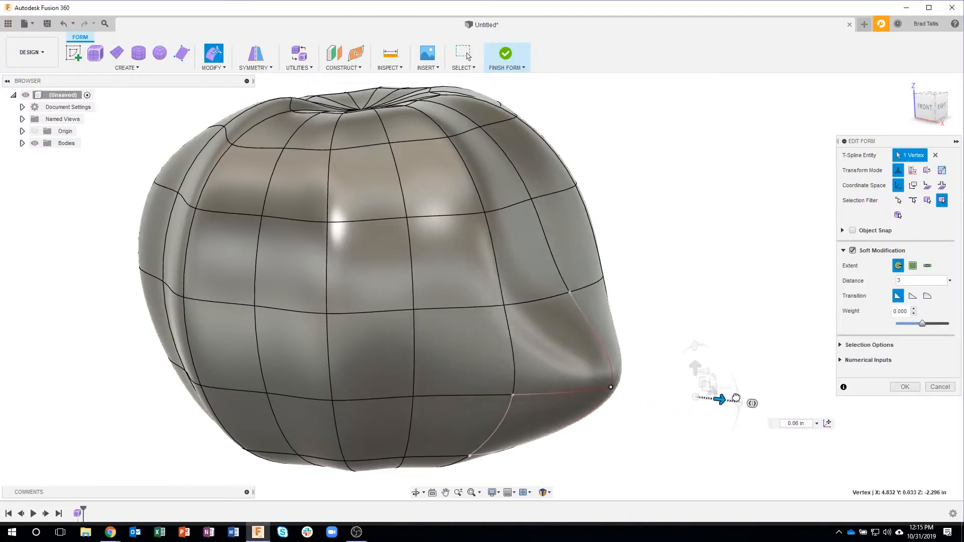
left_click_drag(722, 400, 741, 403)
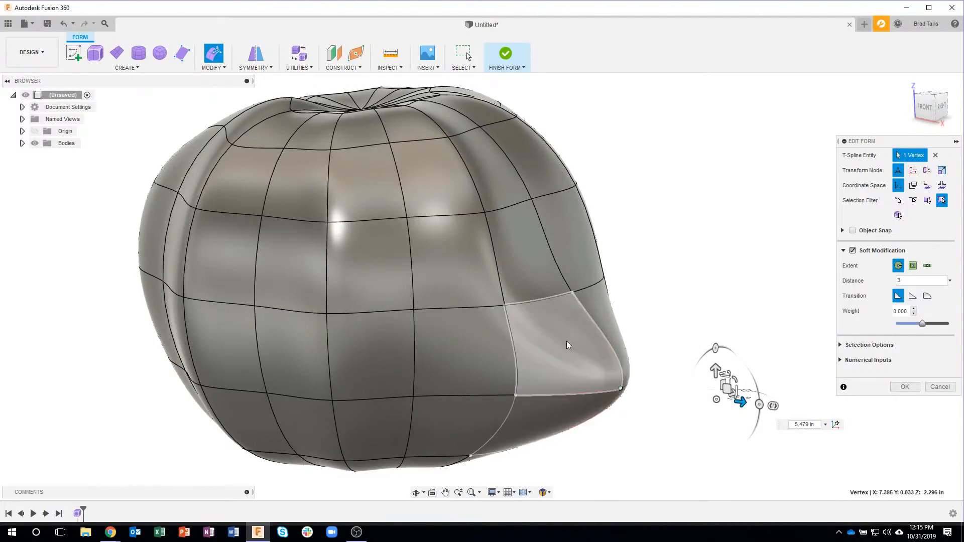
left_click_drag(741, 403, 559, 381)
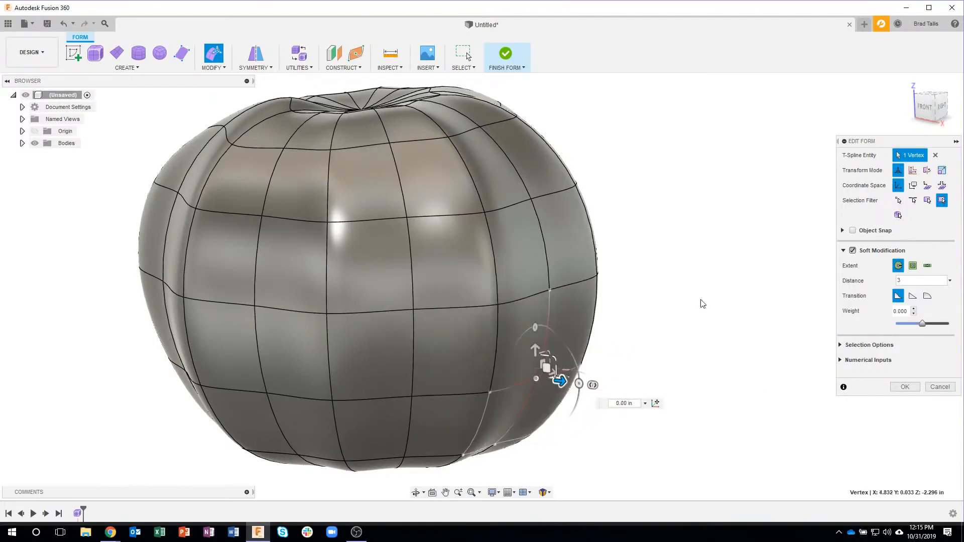
- Set the soft distance to 9, preview a broad 1.485 in bulge, then revert the vertex
left_click(919, 280)
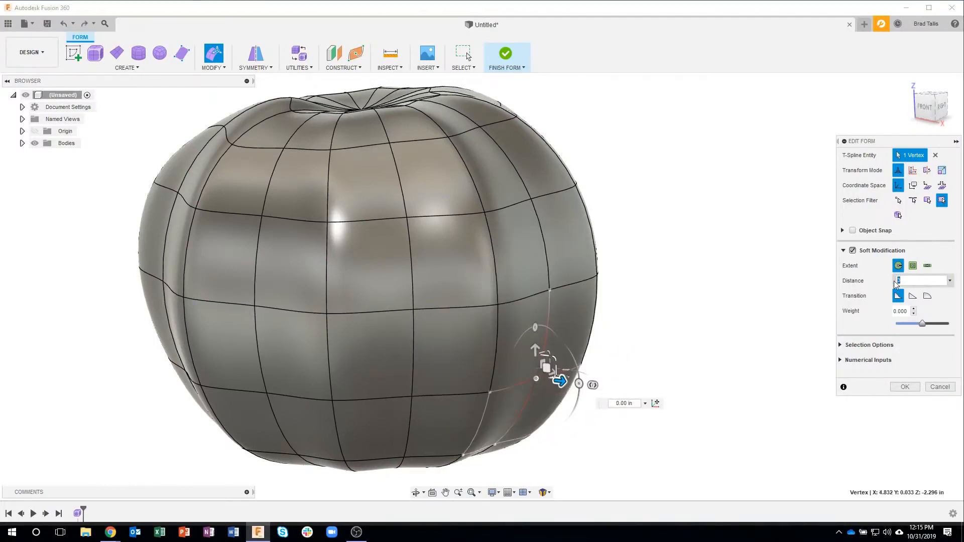
type("9")
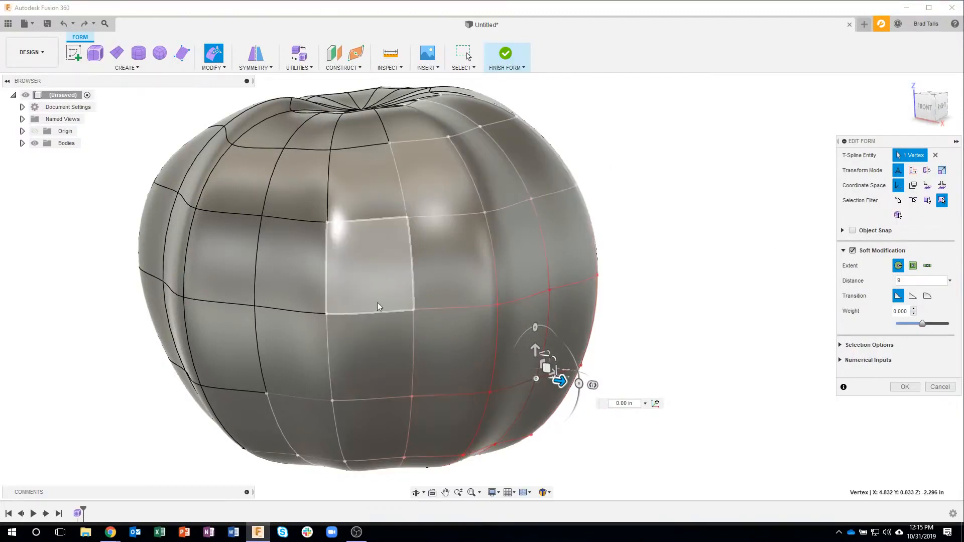
left_click_drag(559, 381, 566, 381)
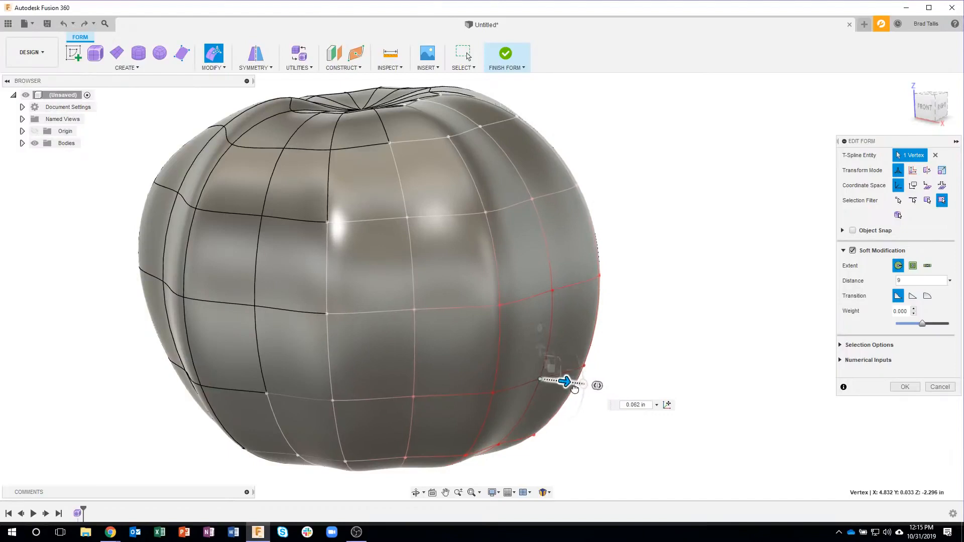
left_click_drag(564, 381, 608, 387)
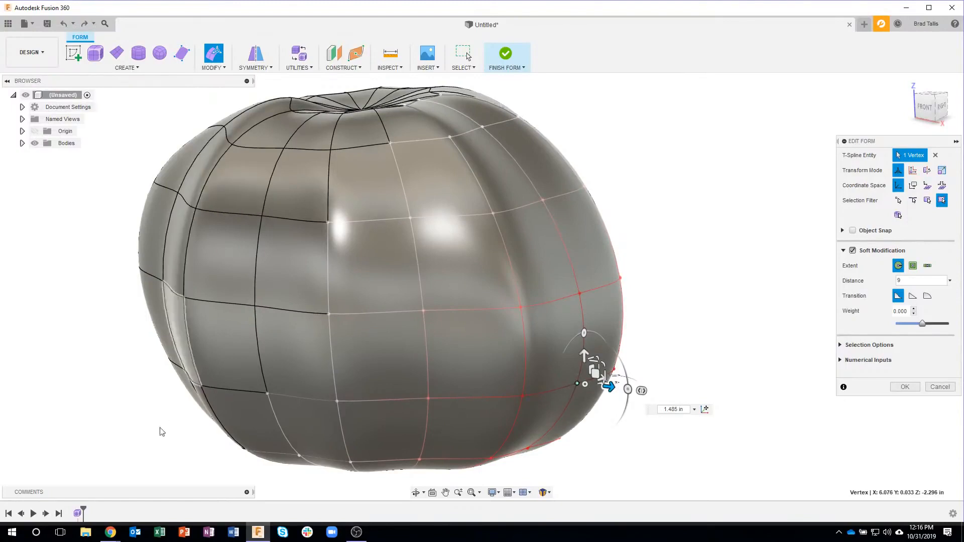
left_click_drag(608, 387, 575, 384)
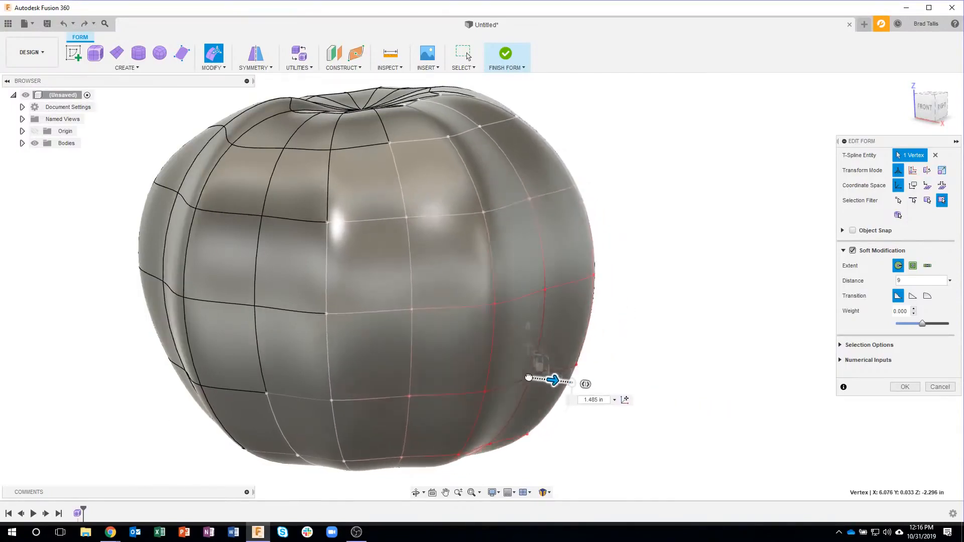
left_click_drag(553, 381, 598, 387)
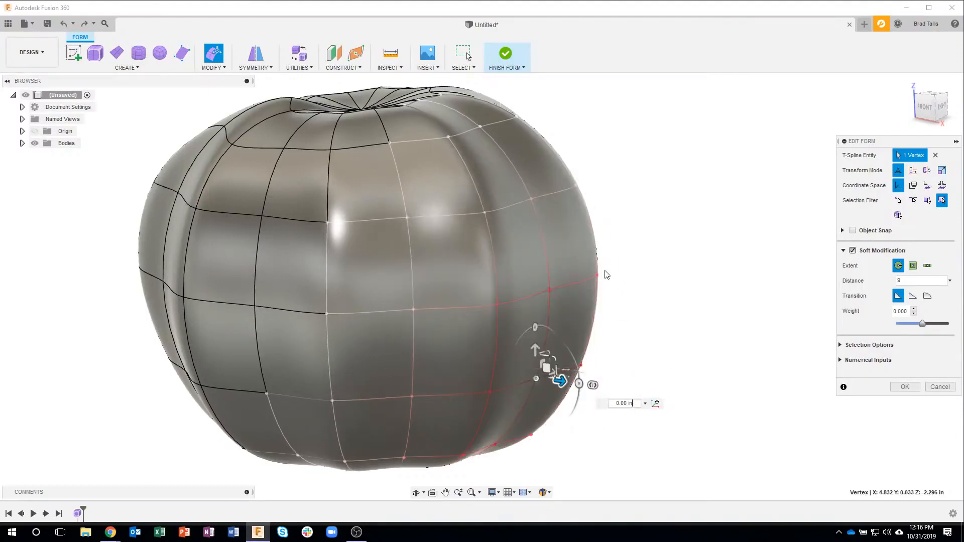
left_click(922, 281)
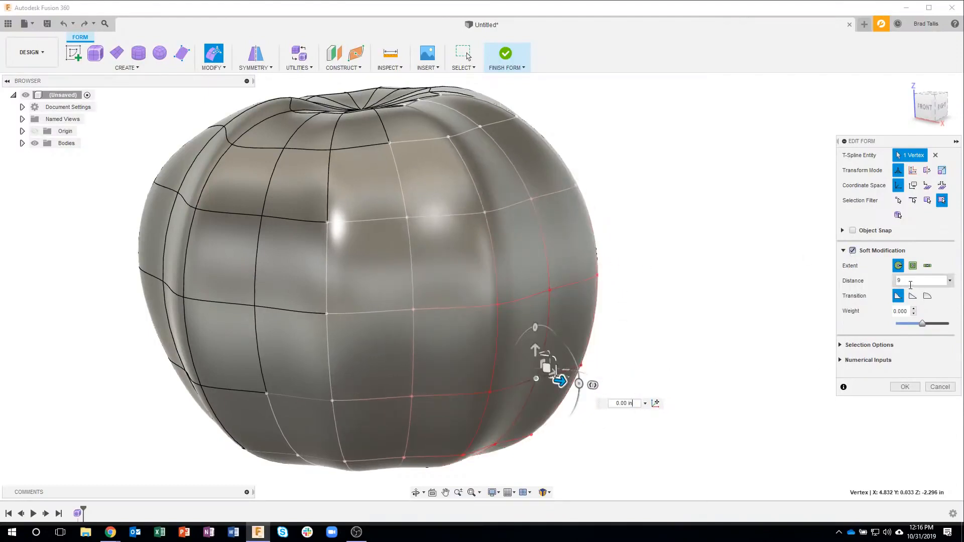
mouse_move(897, 295)
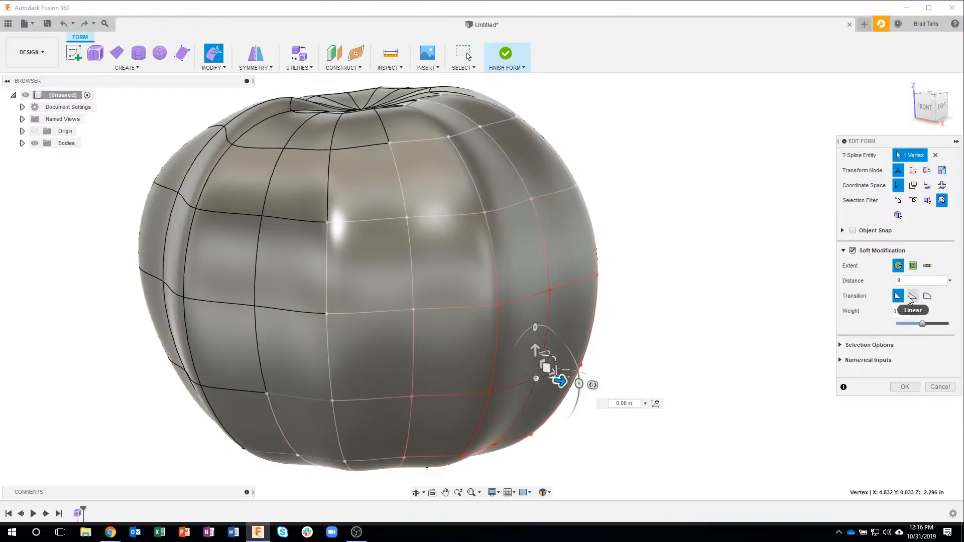
left_click(912, 296)
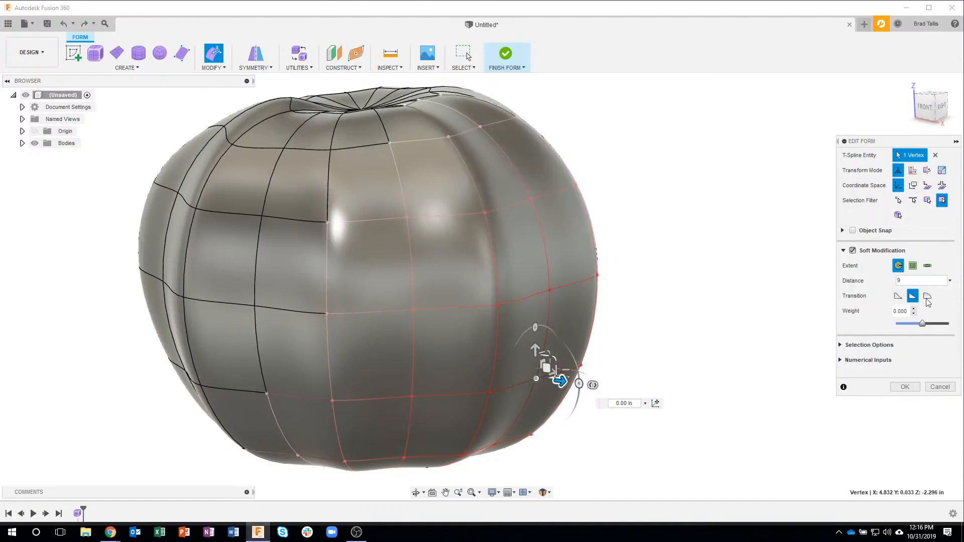
left_click(927, 296)
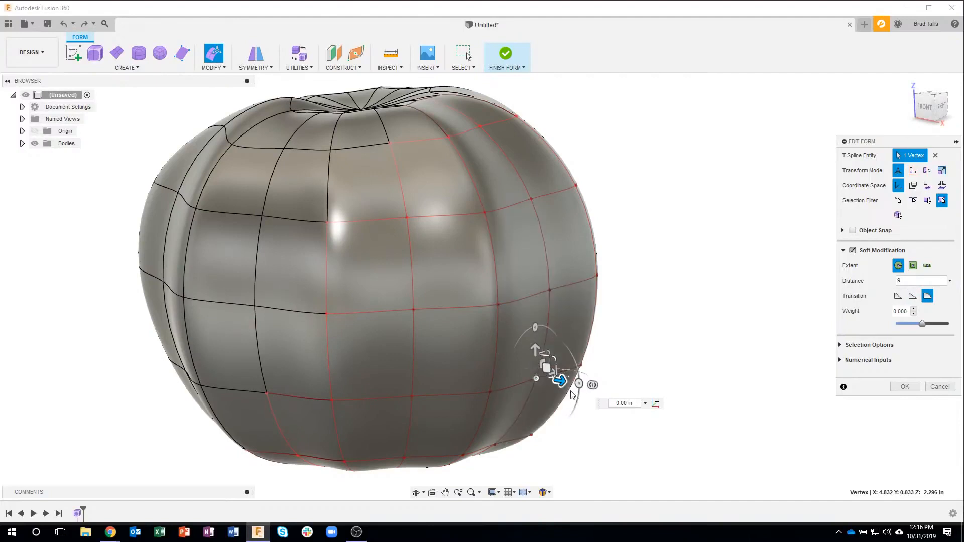
left_click_drag(559, 381, 593, 387)
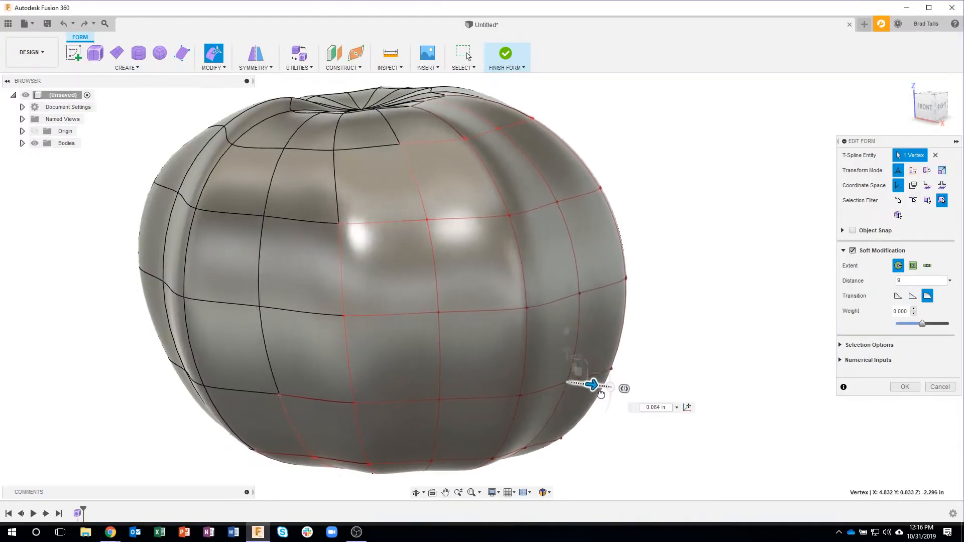
left_click_drag(592, 386, 642, 391)
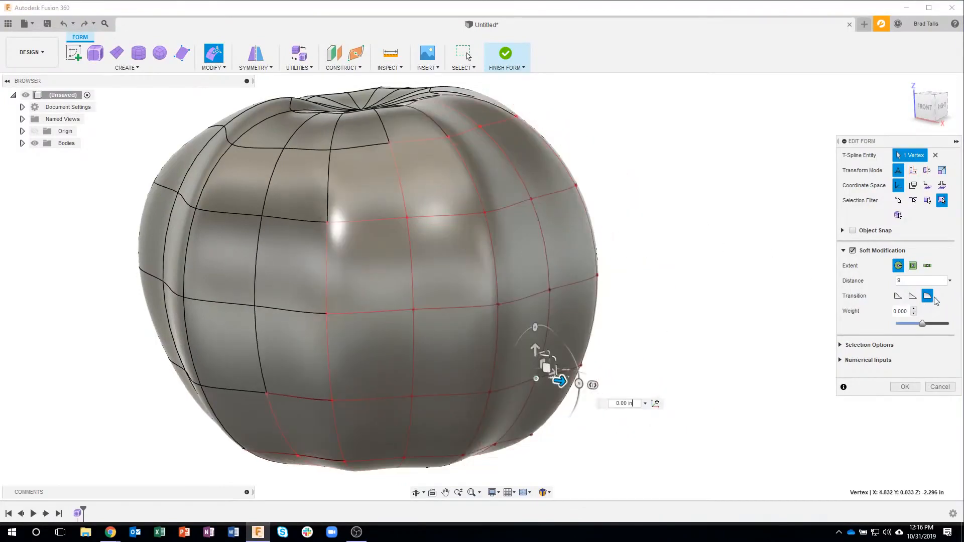
left_click(897, 295)
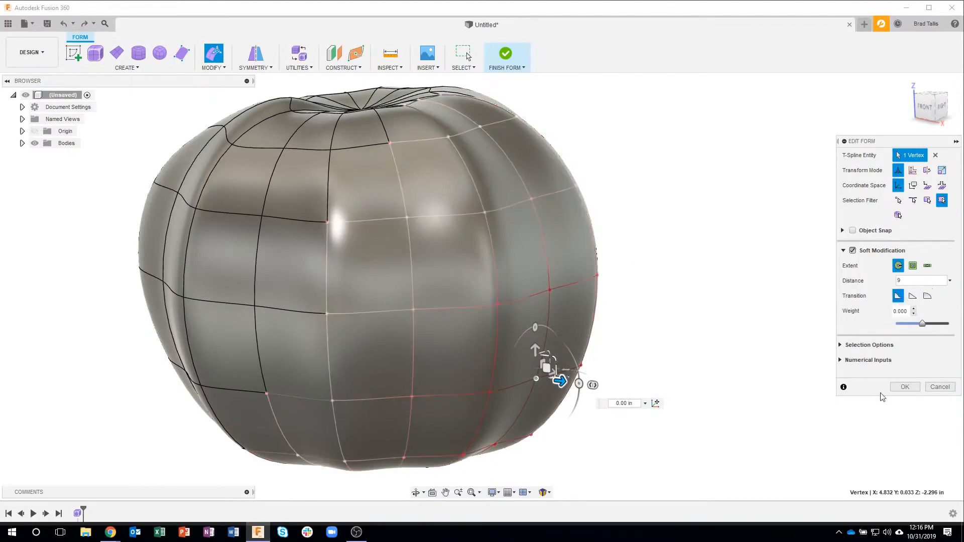
mouse_move(632, 347)
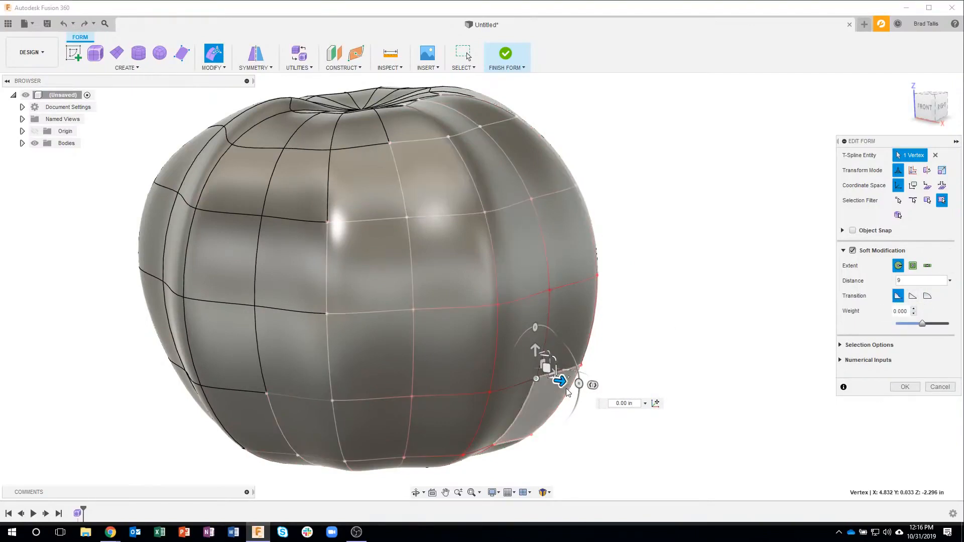
- Pull the vertex outward, then swing the soft modification weight positive and strongly negative
left_click_drag(559, 381, 587, 384)
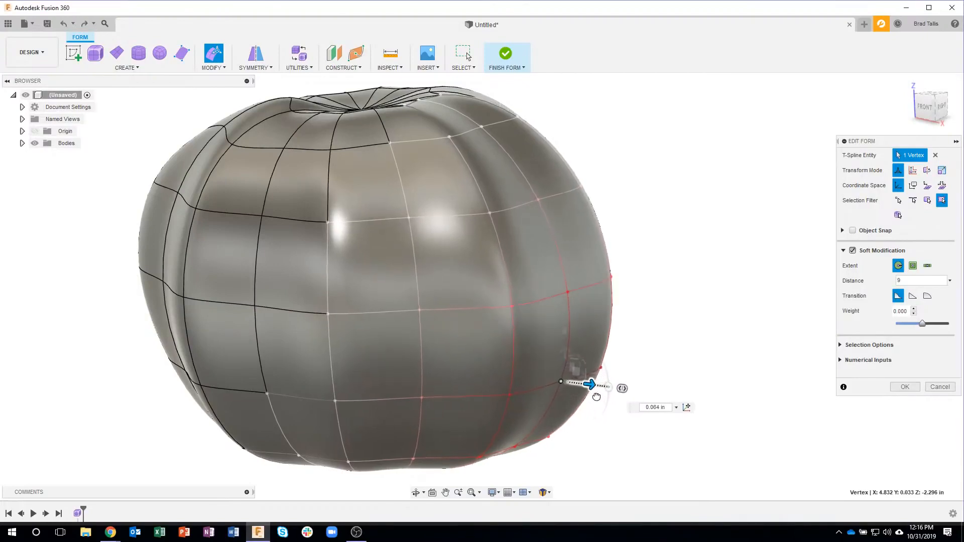
left_click_drag(590, 384, 606, 386)
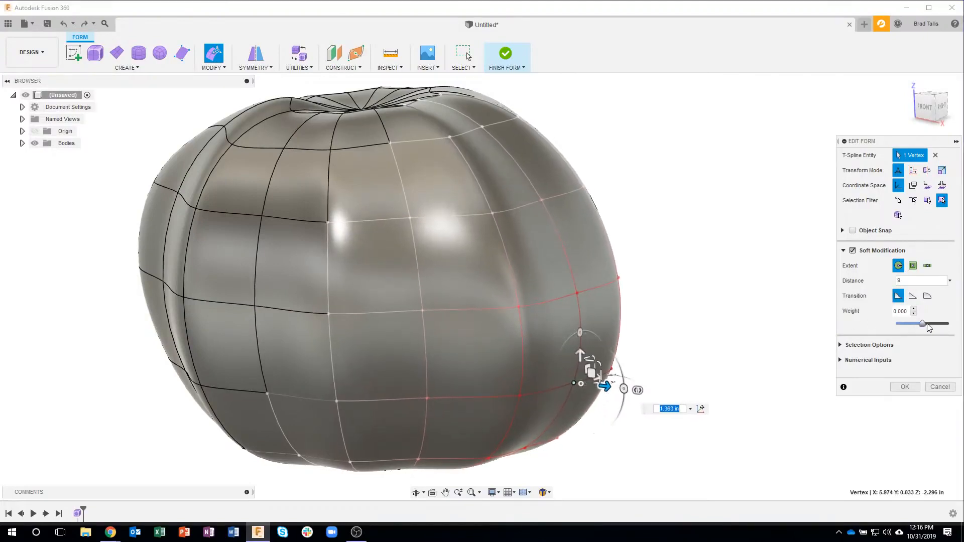
left_click_drag(922, 324, 932, 324)
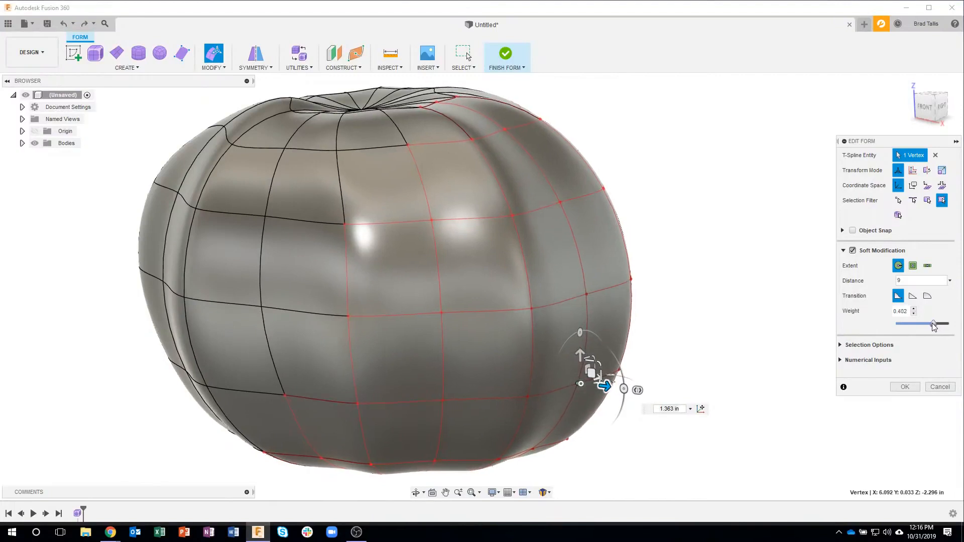
left_click_drag(934, 324, 897, 324)
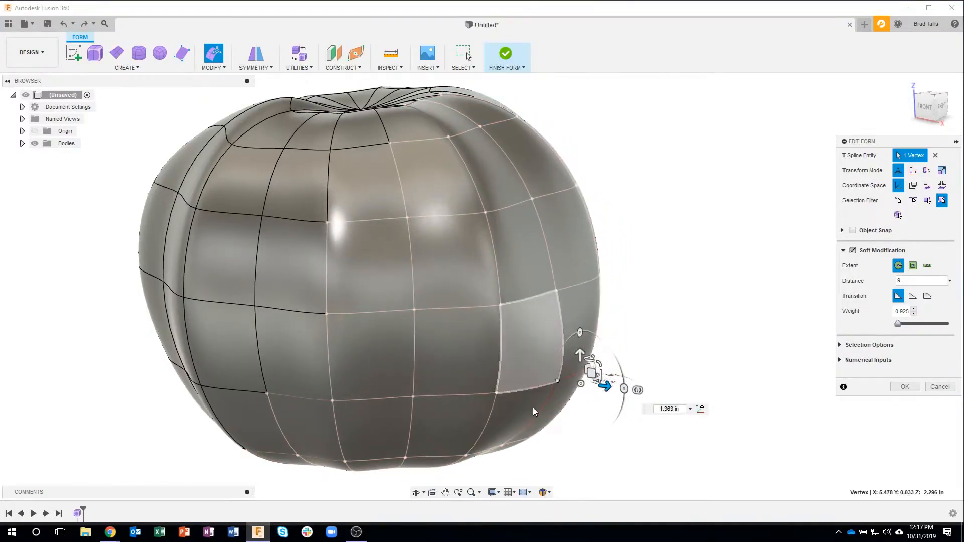
- Pull the vertex about 2.77 in outward and set the weight to -0.402
left_click_drag(606, 386, 605, 387)
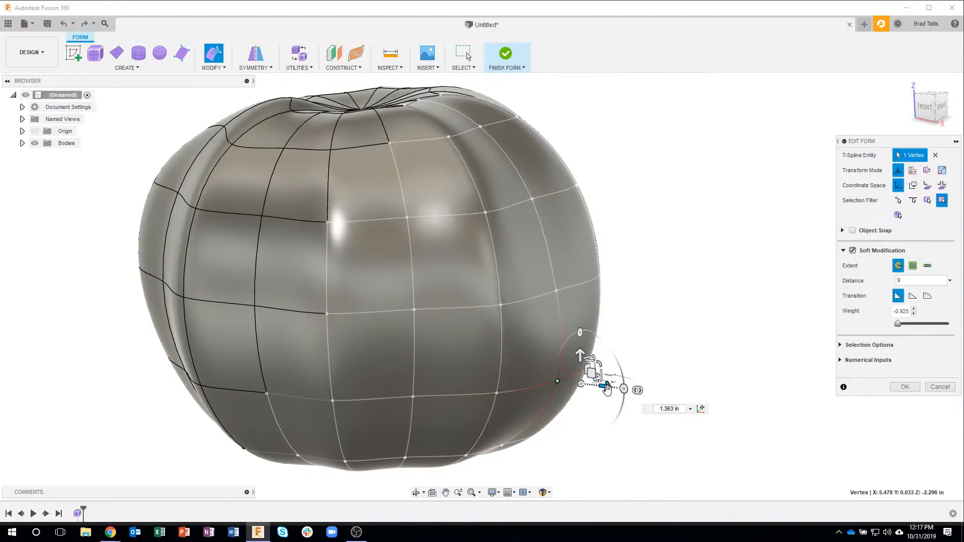
left_click_drag(600, 386, 621, 387)
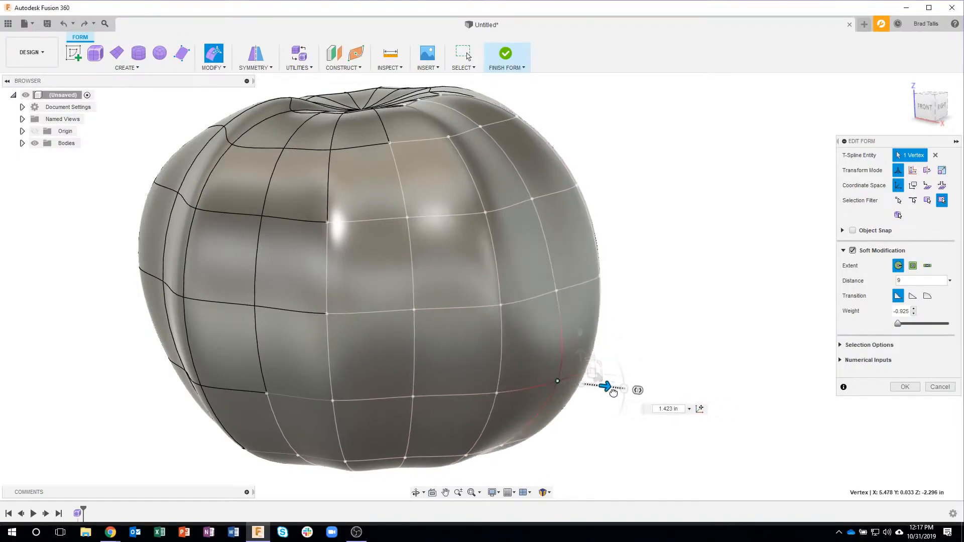
left_click_drag(898, 323, 904, 325)
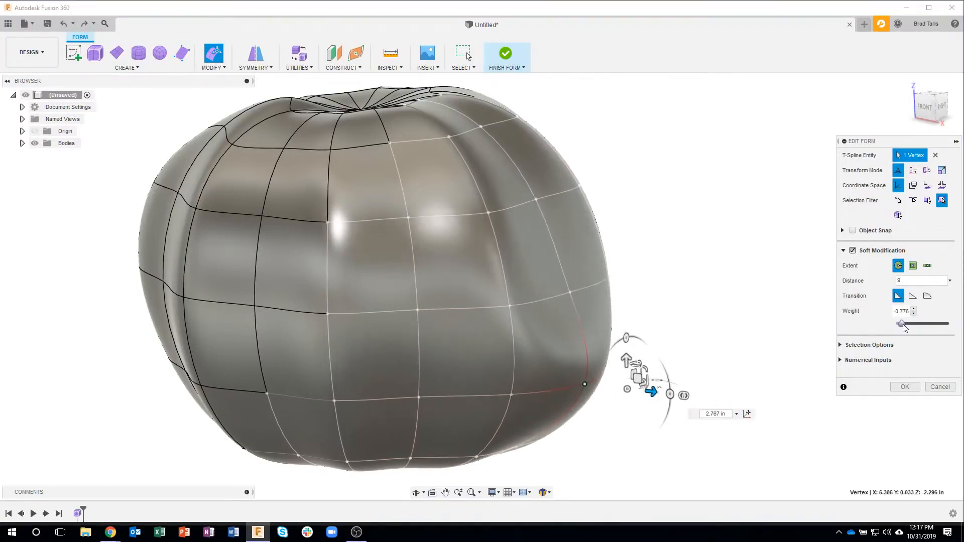
left_click_drag(903, 324, 912, 324)
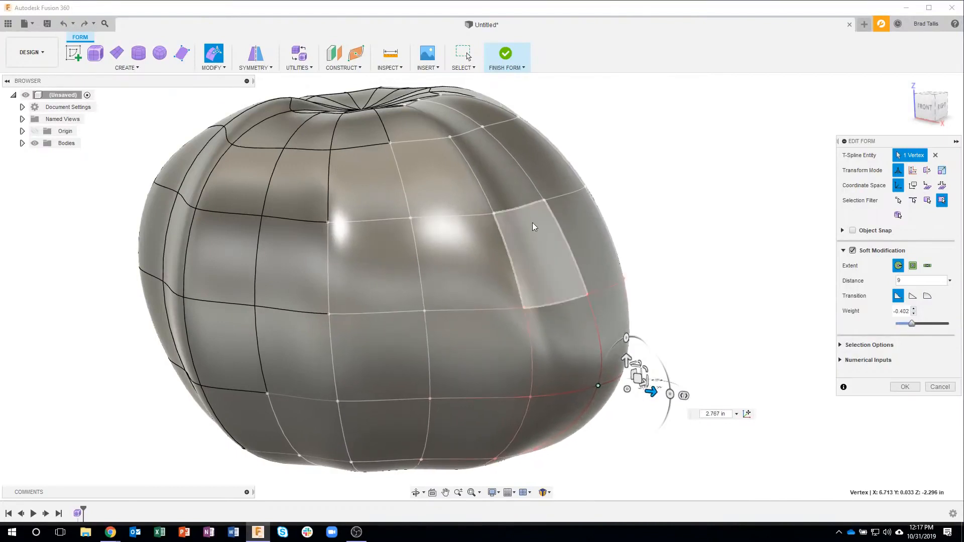